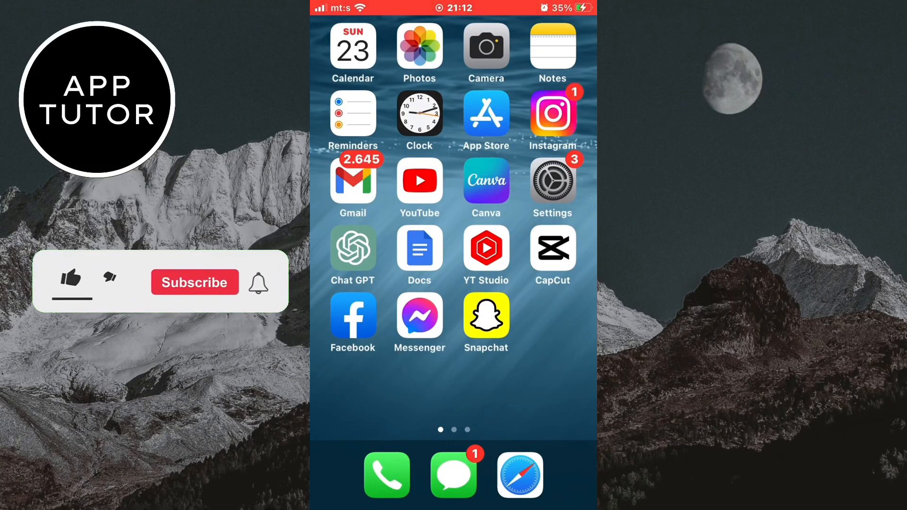
# - Navigate the home screen and open the App Store
pyautogui.click(71, 279)
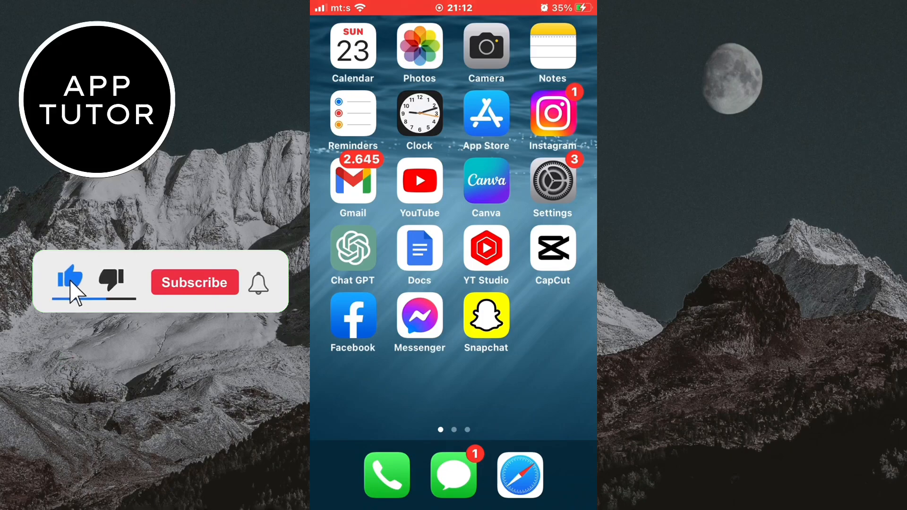
pyautogui.click(194, 282)
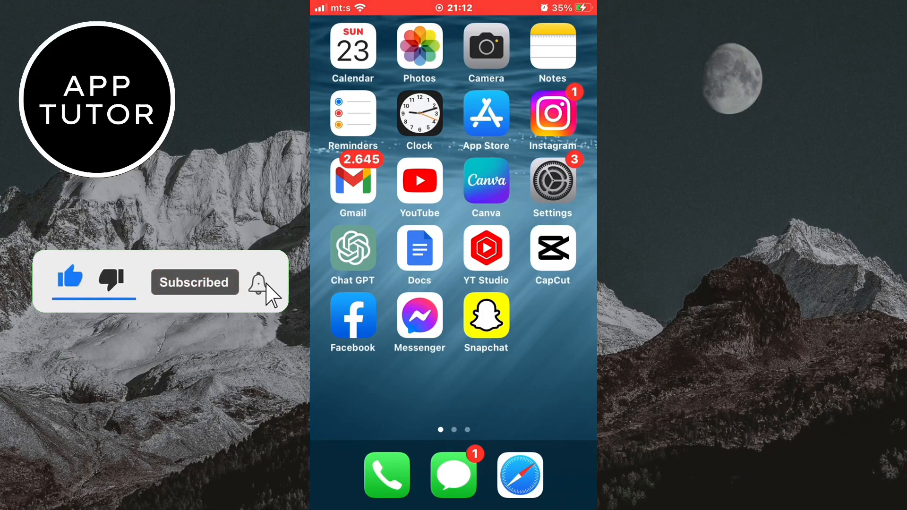
pyautogui.click(487, 113)
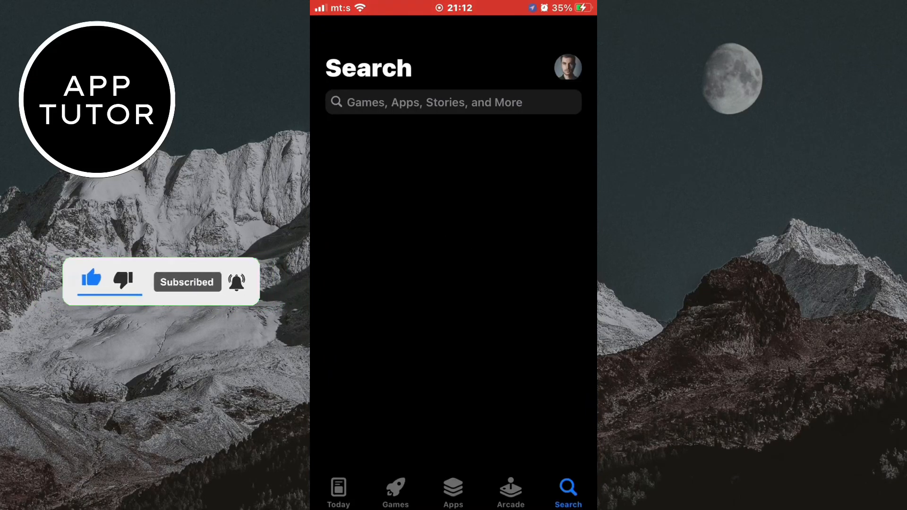
pyautogui.click(453, 102)
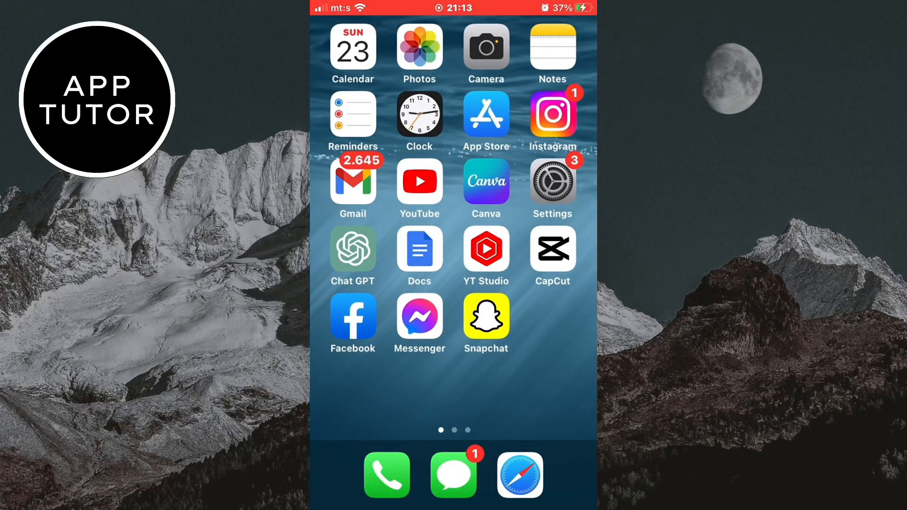
# - Launch Facebook and expand Settings & Privacy on the Menu tab
pyautogui.click(353, 323)
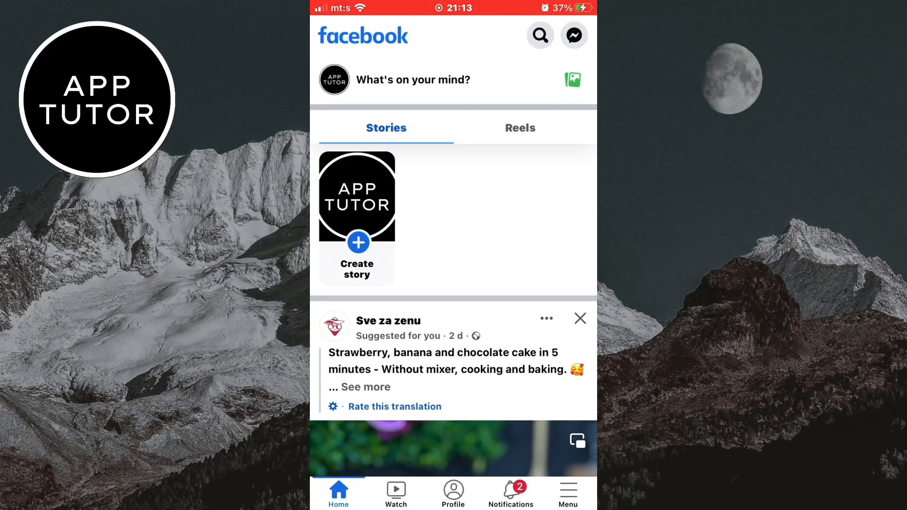
pyautogui.click(567, 492)
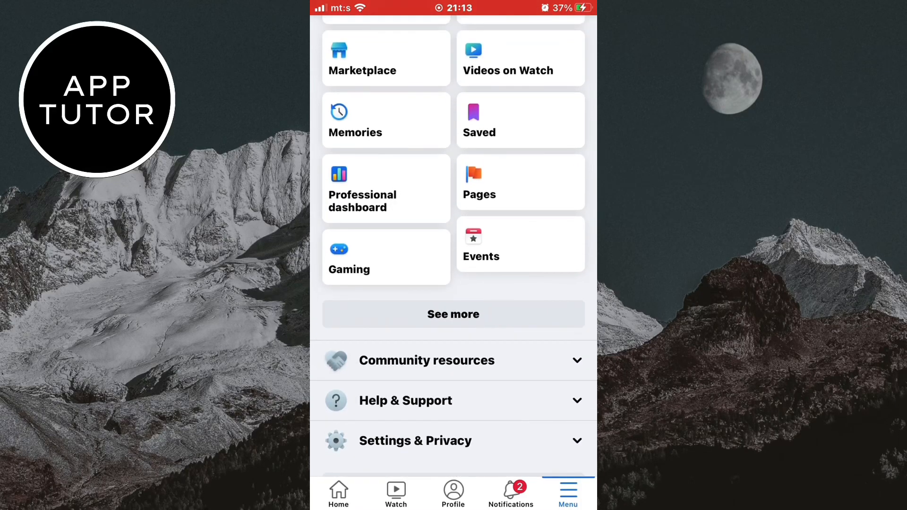
pyautogui.click(453, 441)
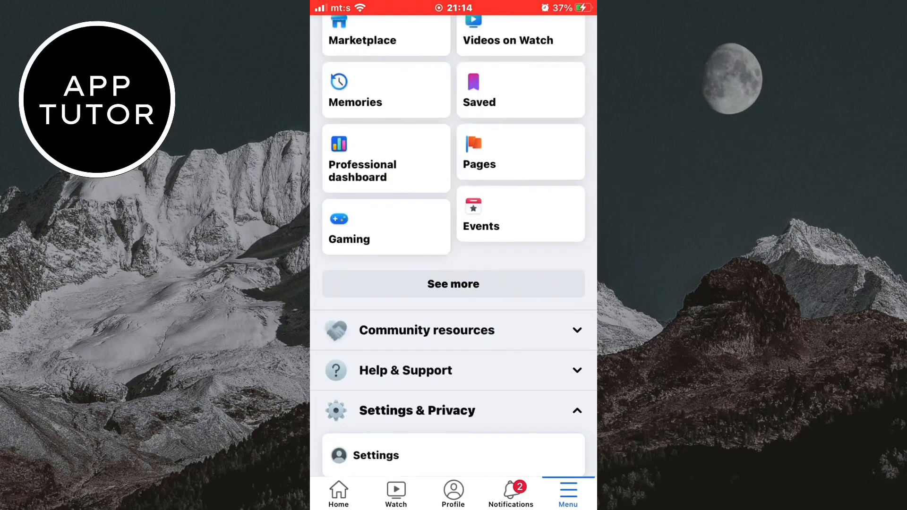
pyautogui.scroll(-3)
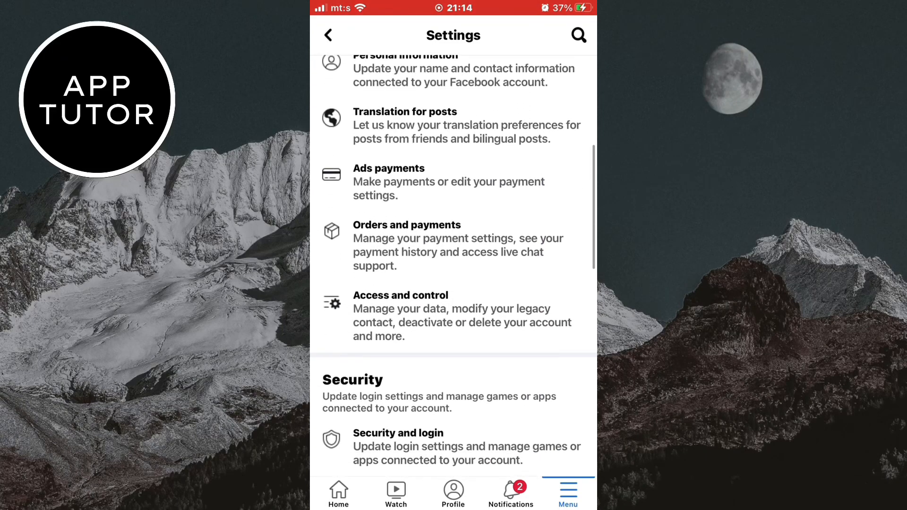
pyautogui.scroll(-3)
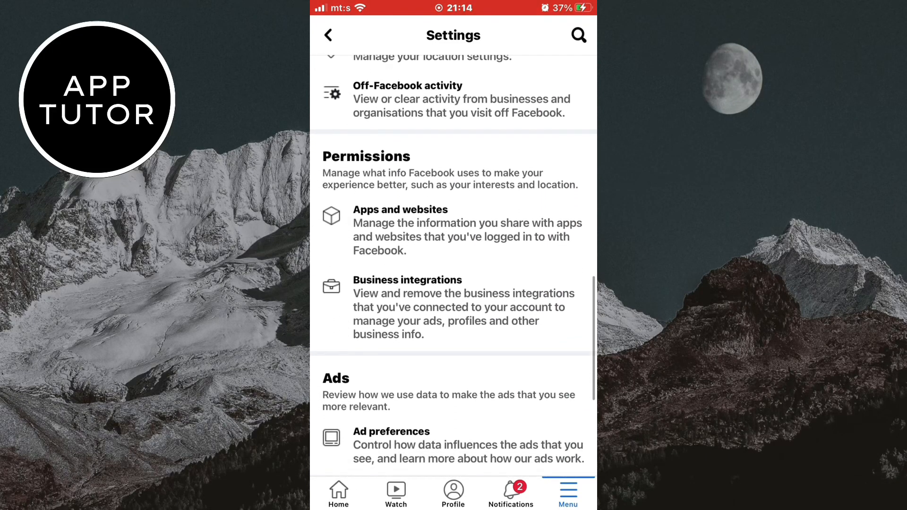
pyautogui.click(327, 35)
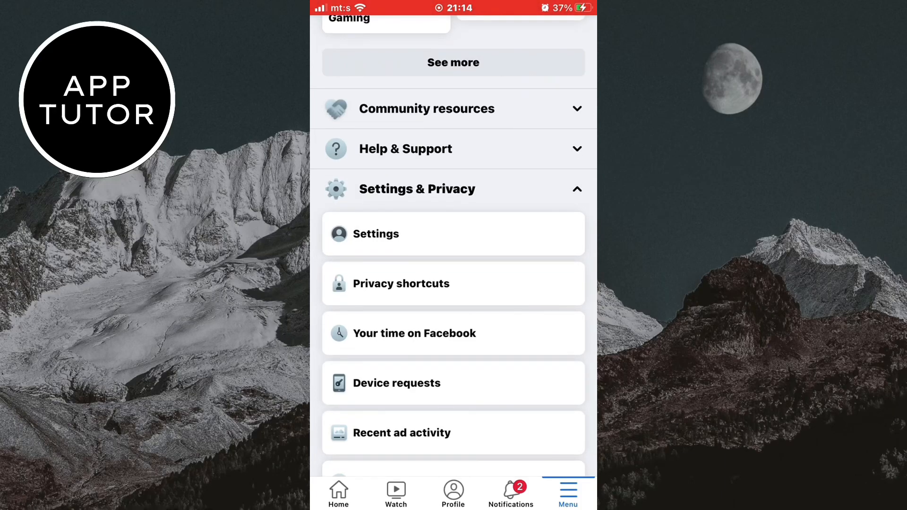
# - Scroll the Menu list to bring Dark mode, App language and Log out into view
pyautogui.scroll(-3)
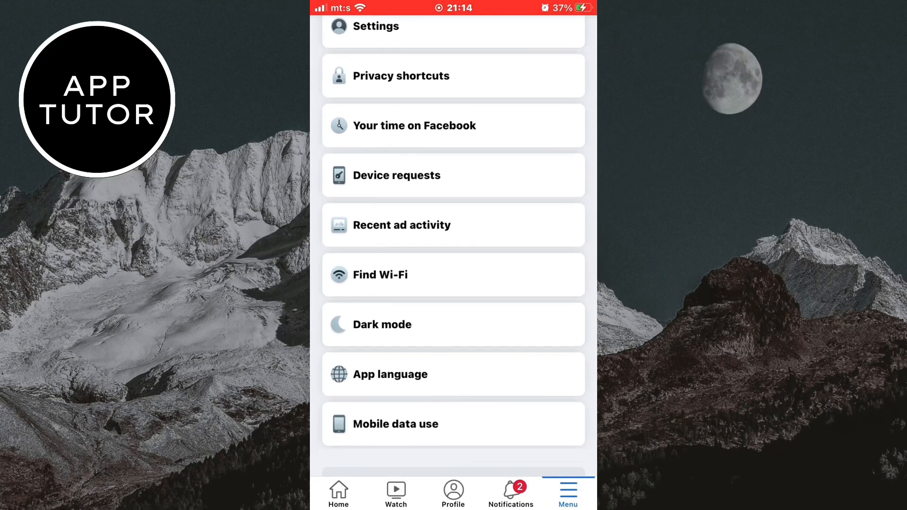
pyautogui.scroll(3)
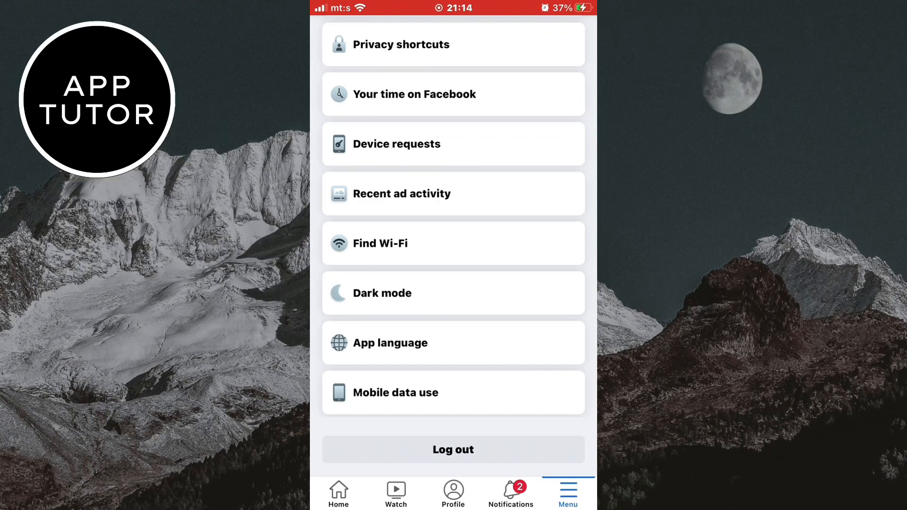
# - Set Facebook's Dark mode to On and return to the Home feed
pyautogui.click(453, 293)
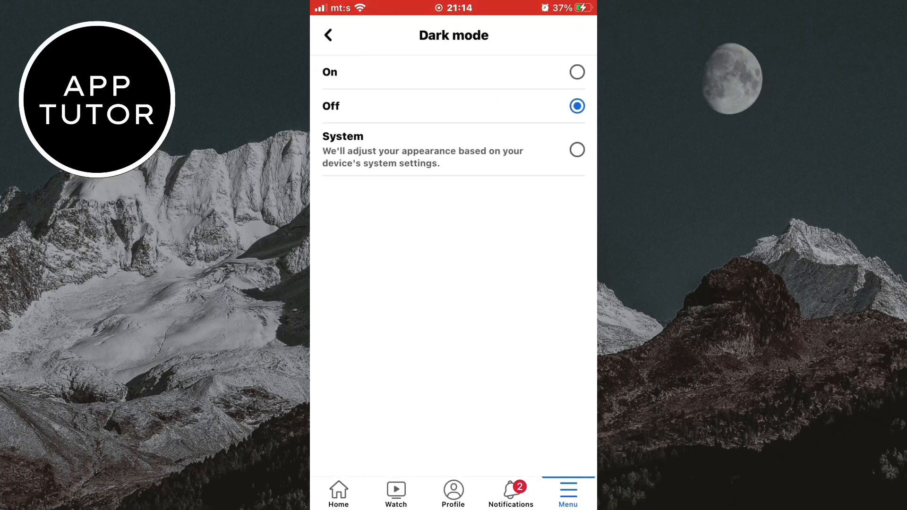
pyautogui.click(577, 72)
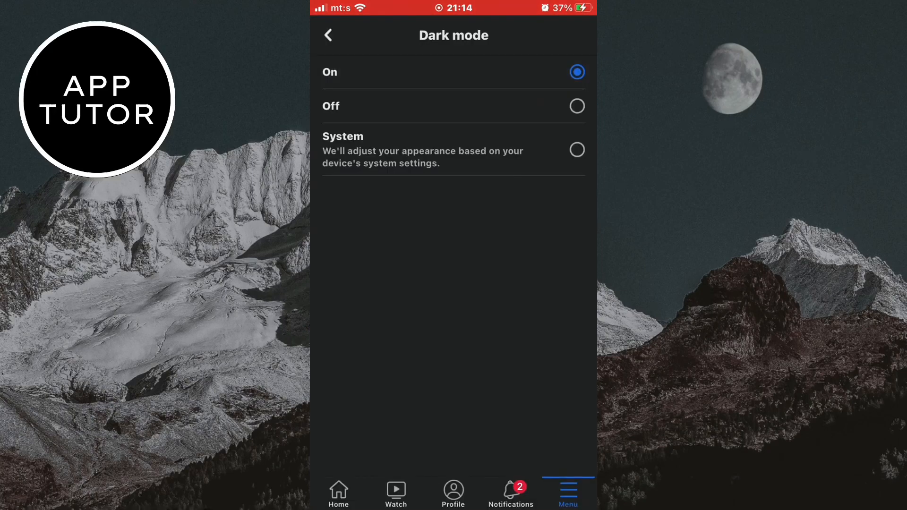
pyautogui.click(328, 34)
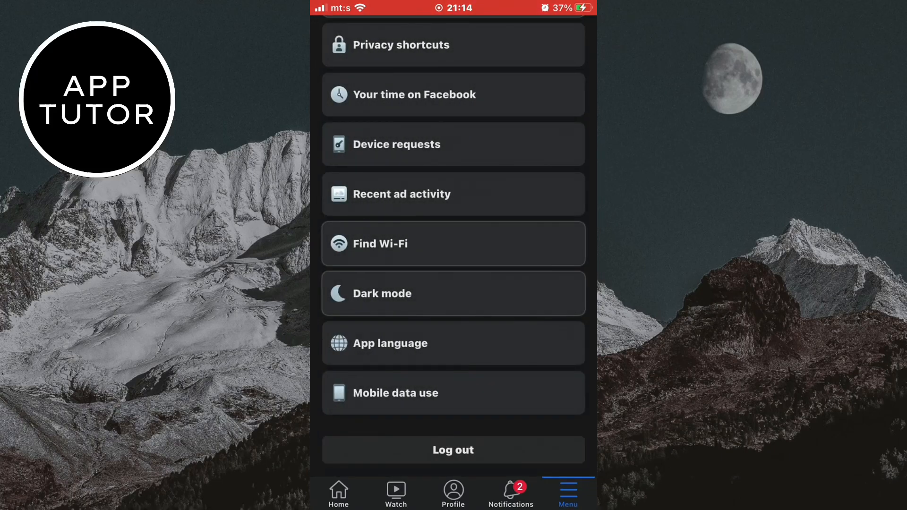
pyautogui.click(338, 492)
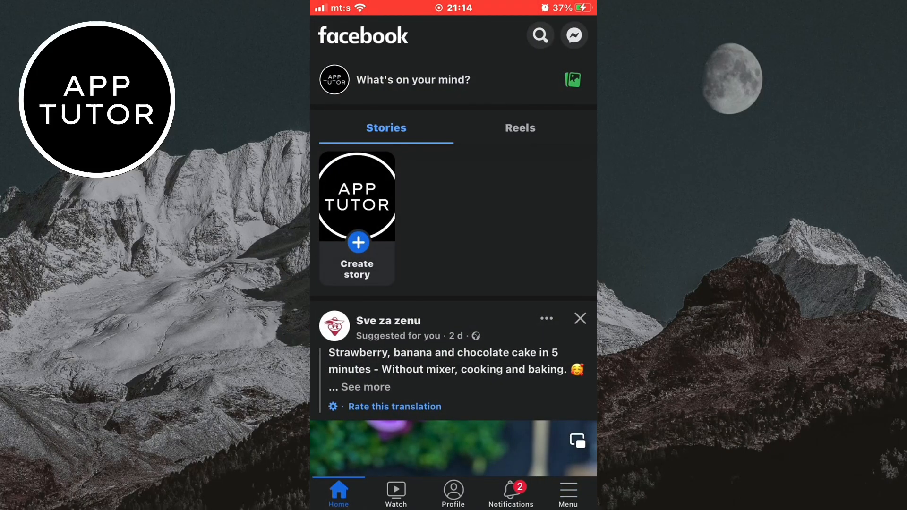